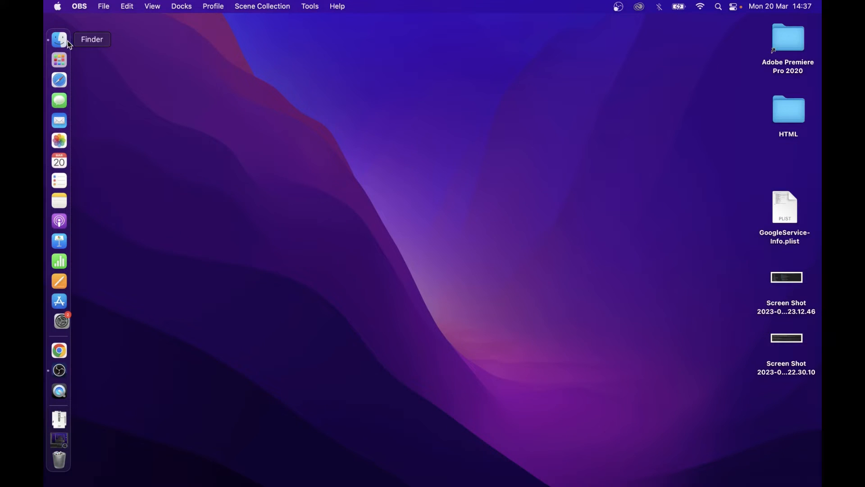
Launch System Preferences from the Dock.
click(62, 320)
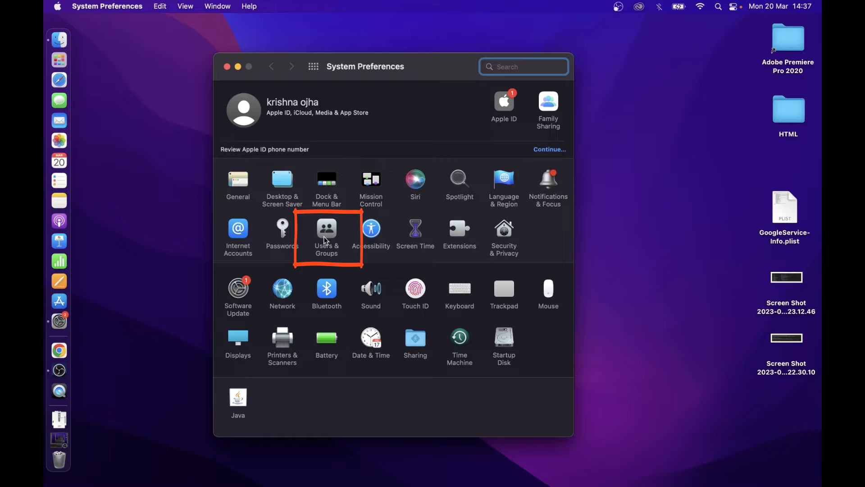
Open Users & Groups, edit the account picture, and start a new Memoji.
click(326, 231)
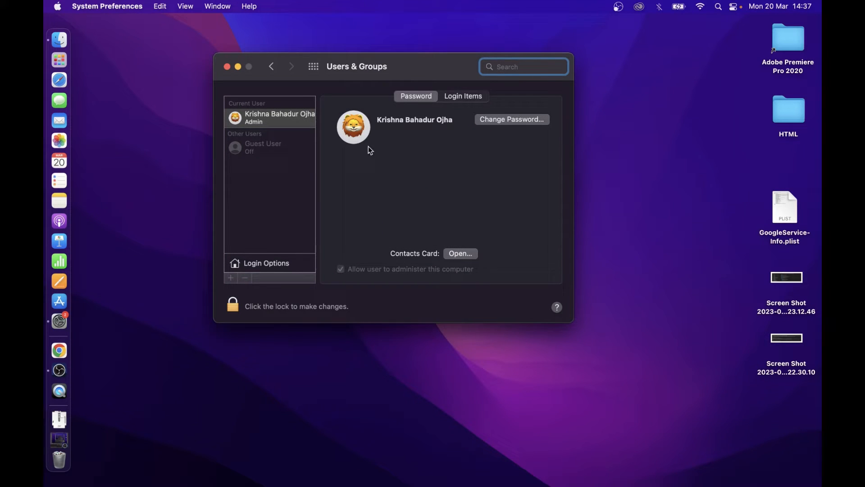
mouse_move(354, 127)
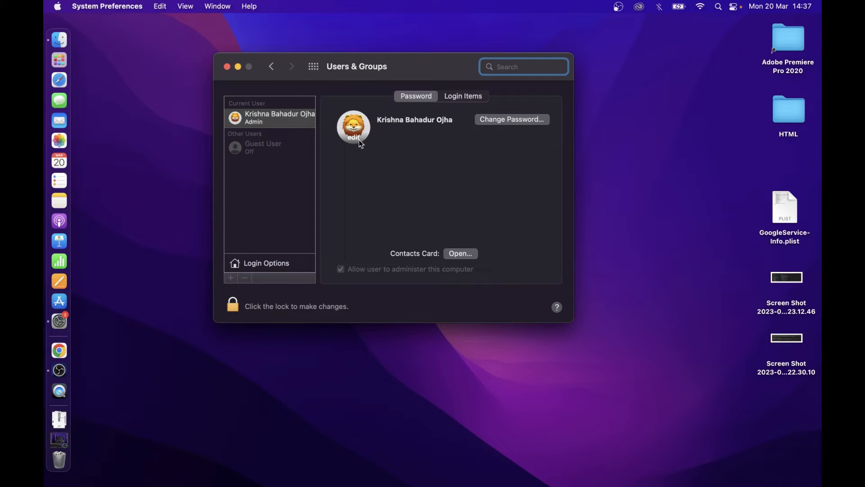
click(353, 127)
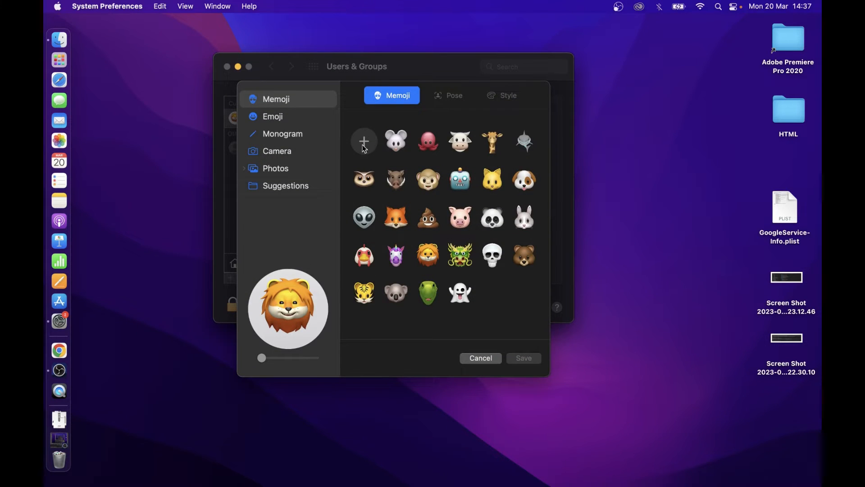
mouse_move(377, 142)
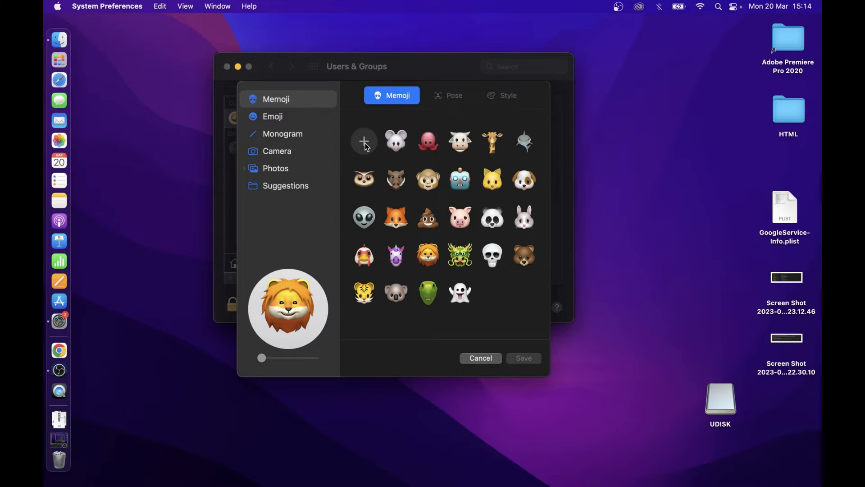
click(364, 142)
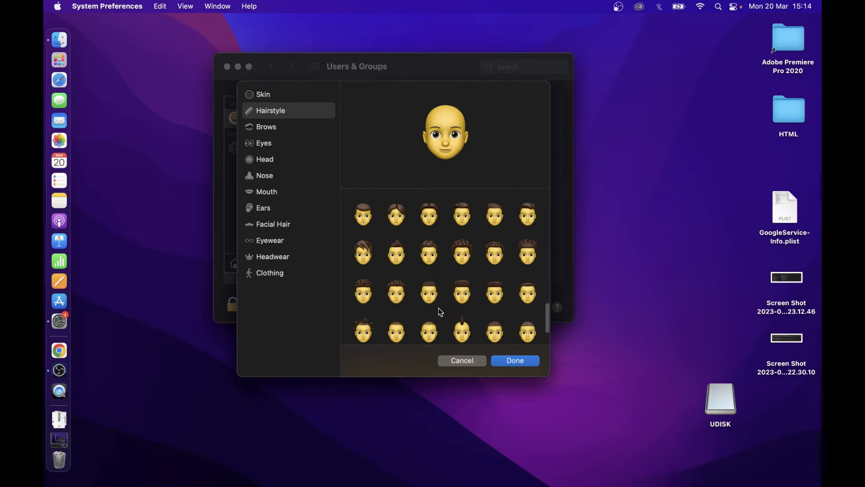
Give the Memoji short brown hair, a mouth shape, and a full beard.
click(363, 253)
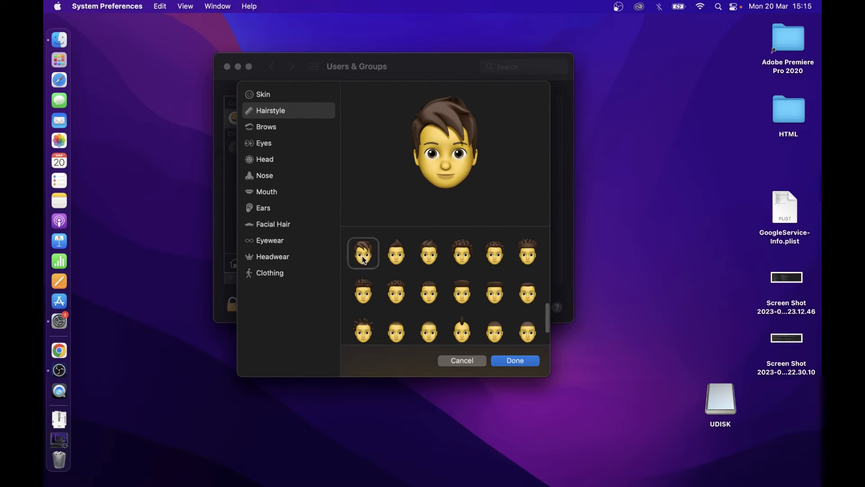
mouse_move(267, 126)
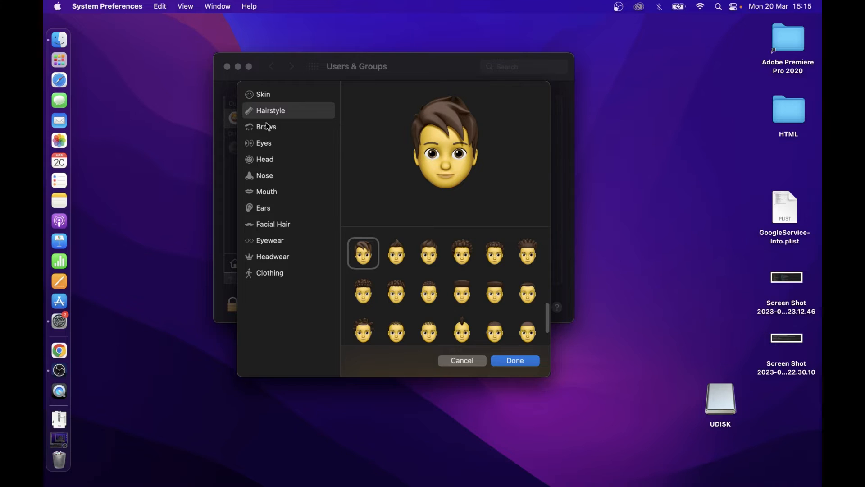
click(267, 191)
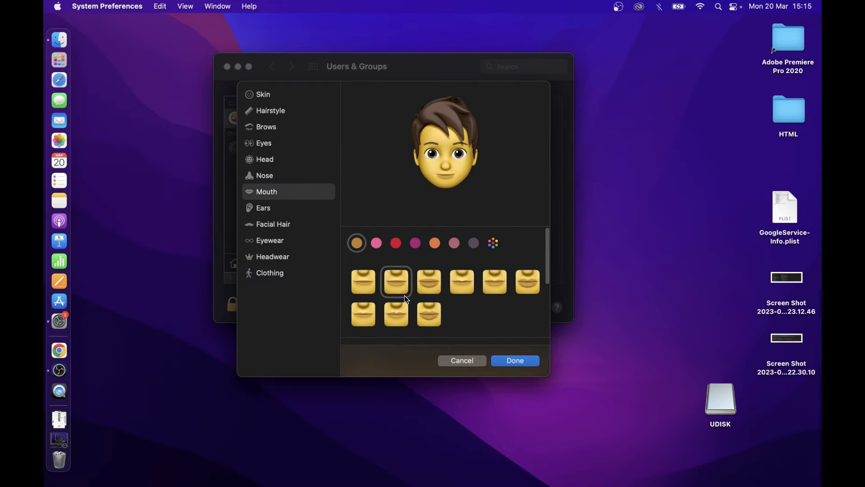
click(273, 223)
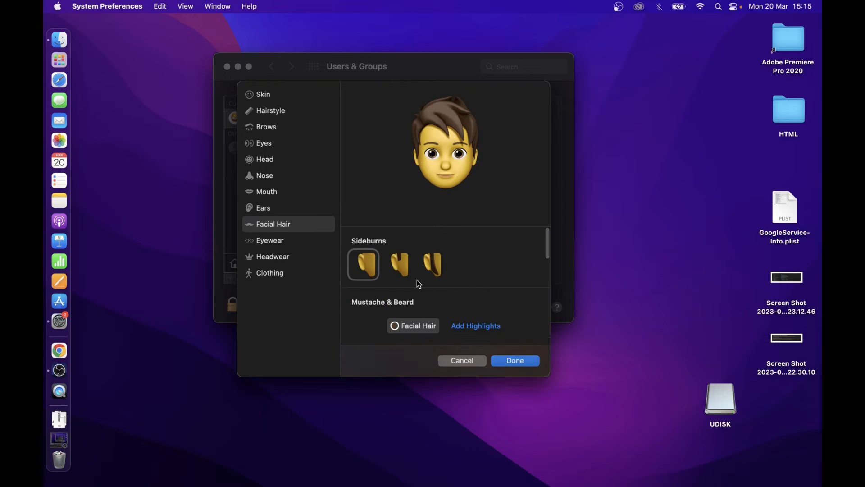
click(462, 256)
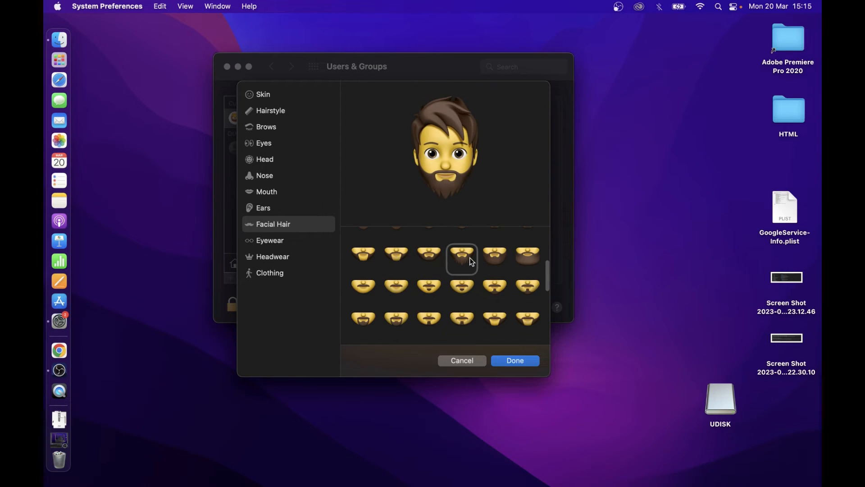
mouse_move(270, 244)
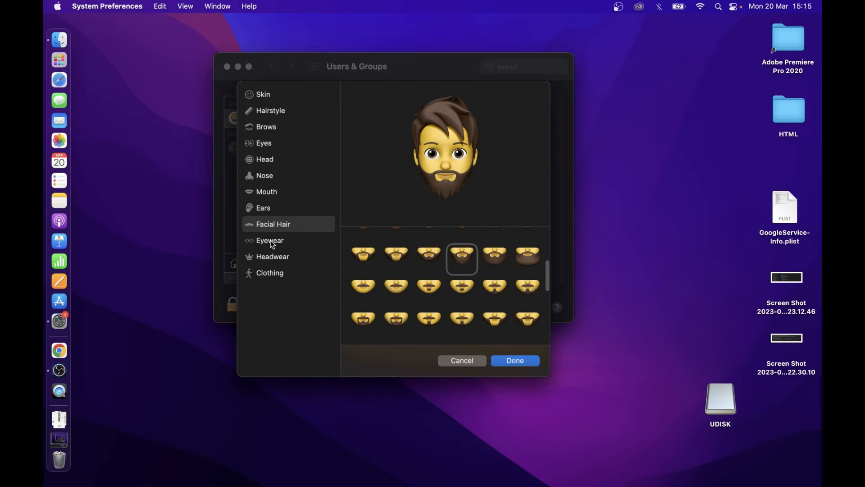
Browse headwear and clothing, finish the Memoji, and save it as the account picture.
click(272, 256)
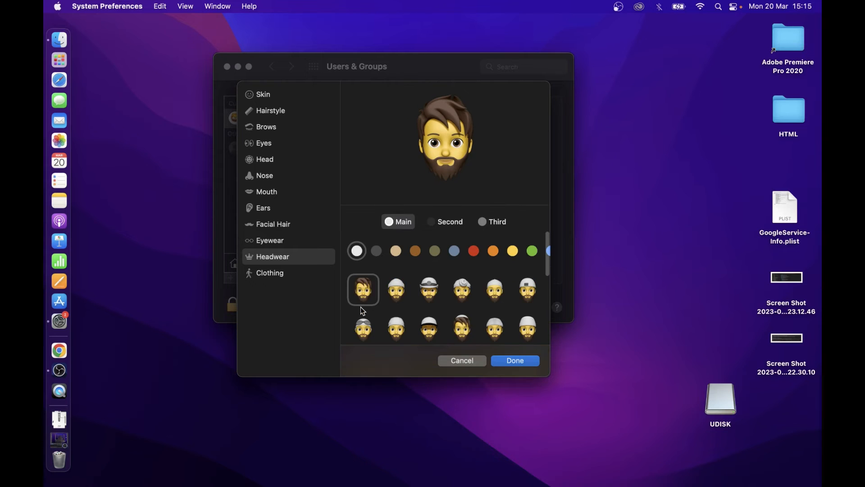
click(270, 273)
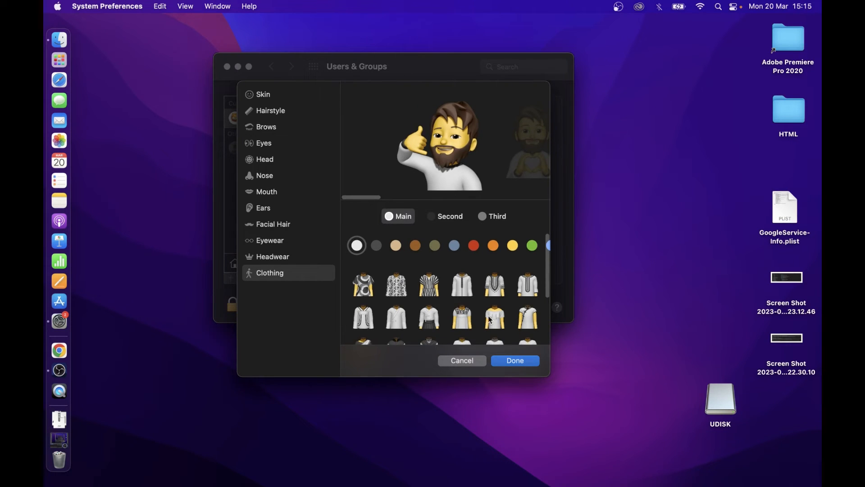
scroll(down, 3)
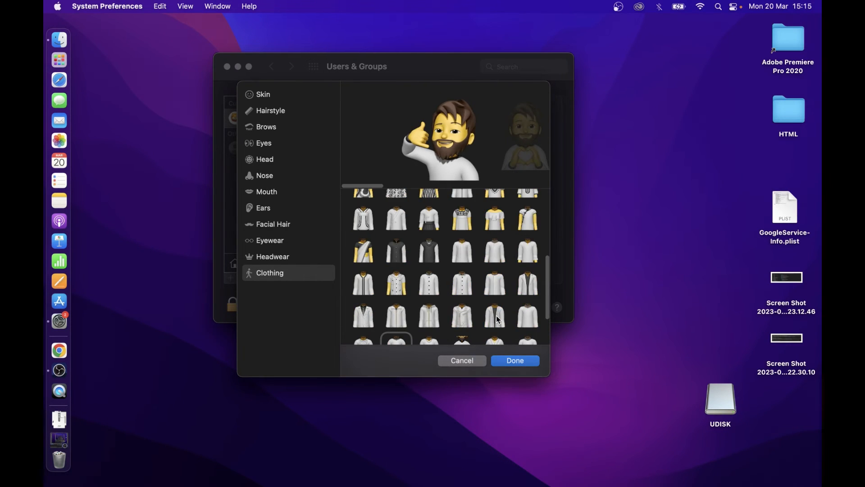
scroll(down, 3)
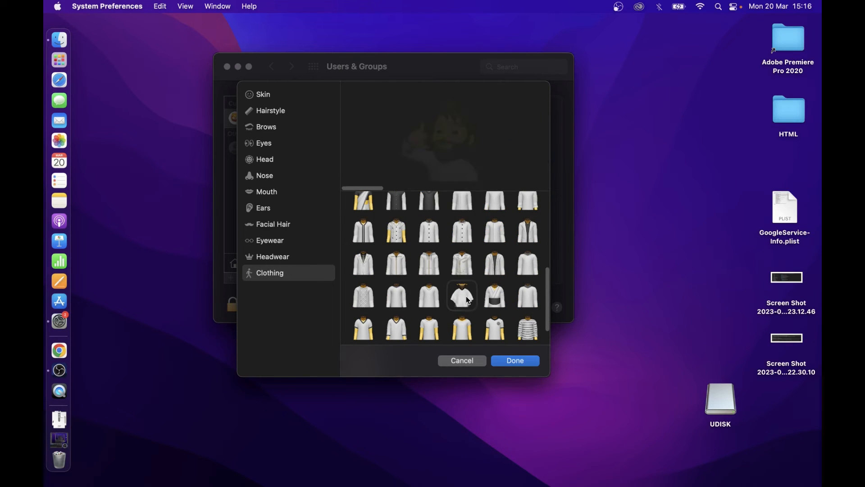
click(395, 274)
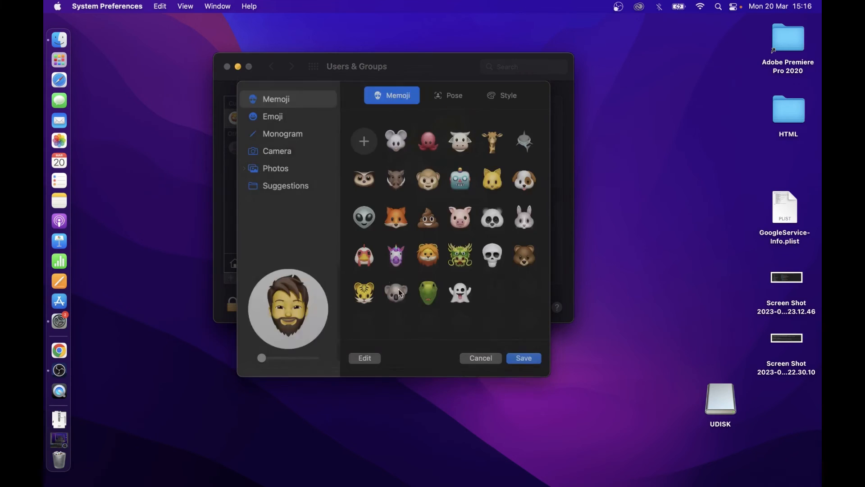
click(479, 357)
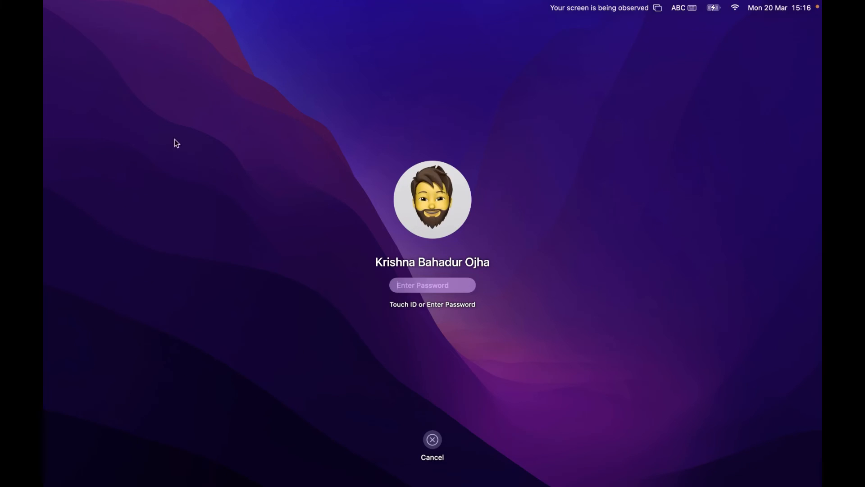
mouse_move(481, 233)
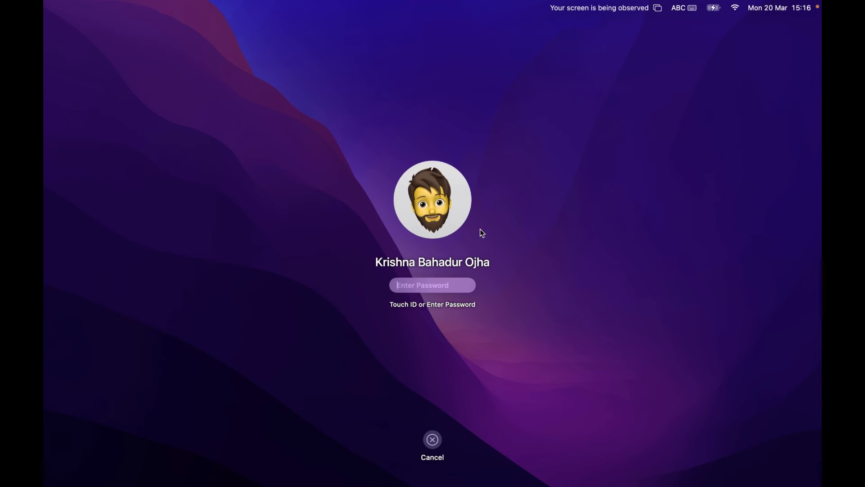
mouse_move(494, 236)
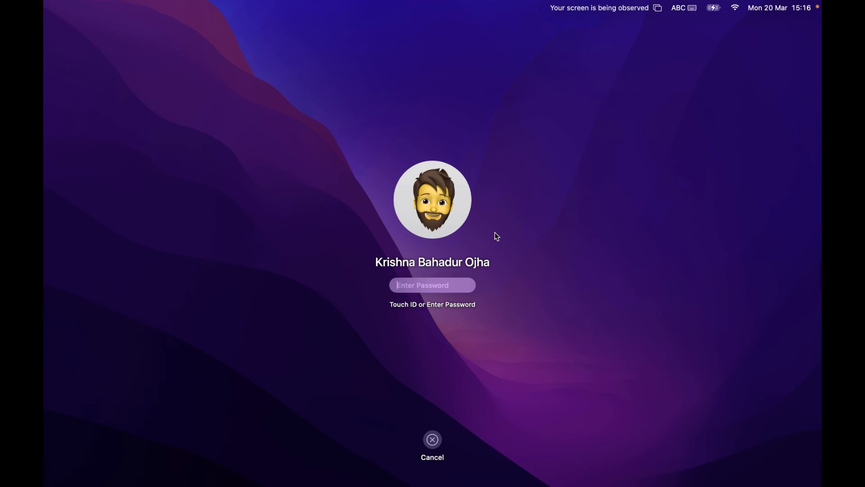